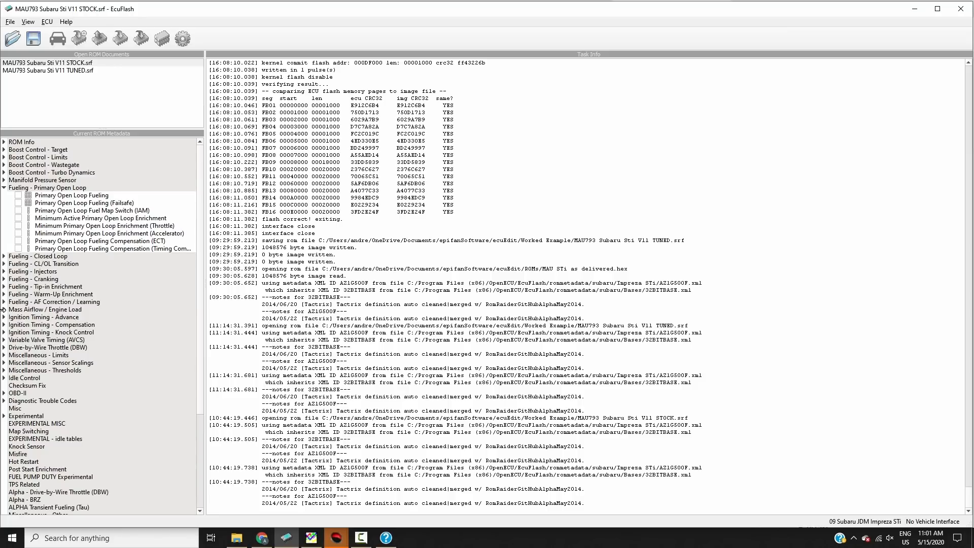
- Expand Mass Airflow / Engine Load and bring up the MAF Sensor Scaling voltage-to-airflow table
left_click(4, 309)
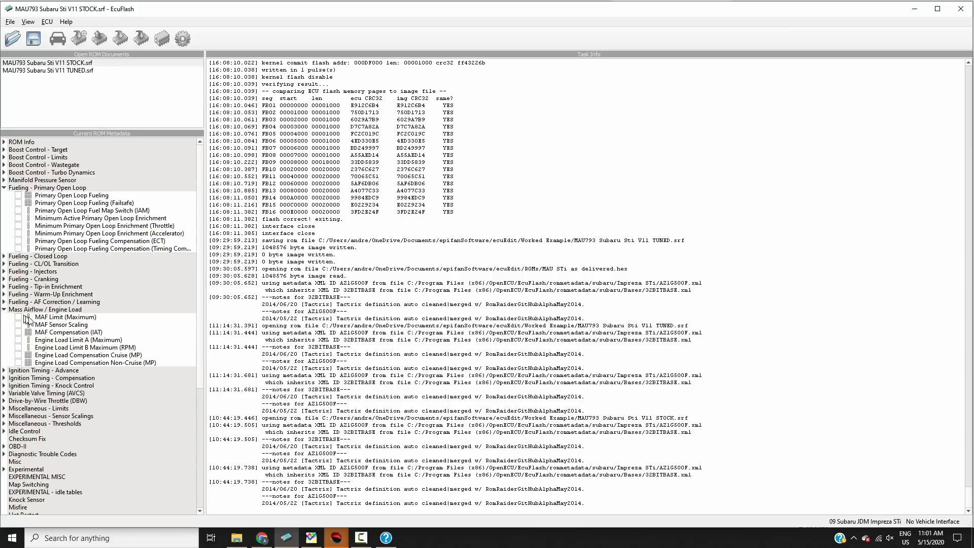
mouse_move(20, 329)
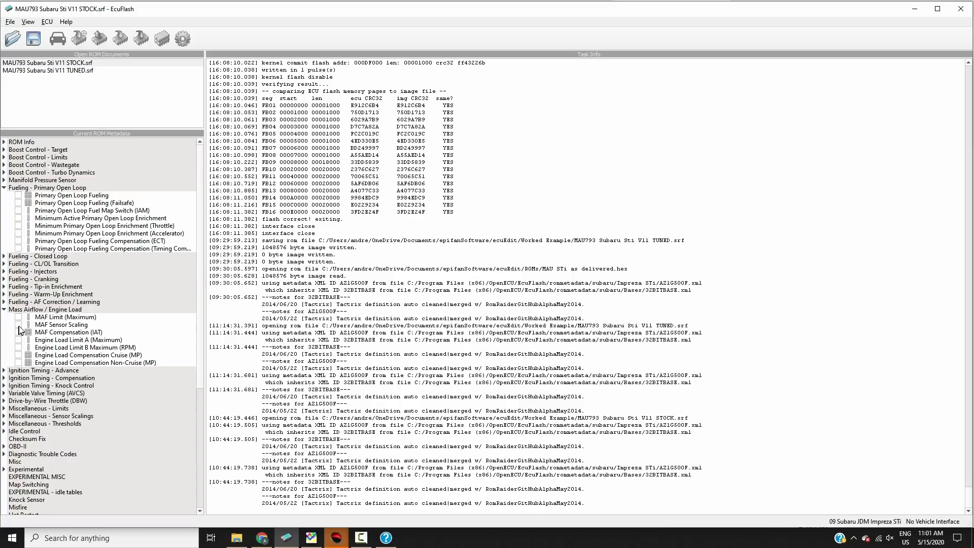
double_click(61, 325)
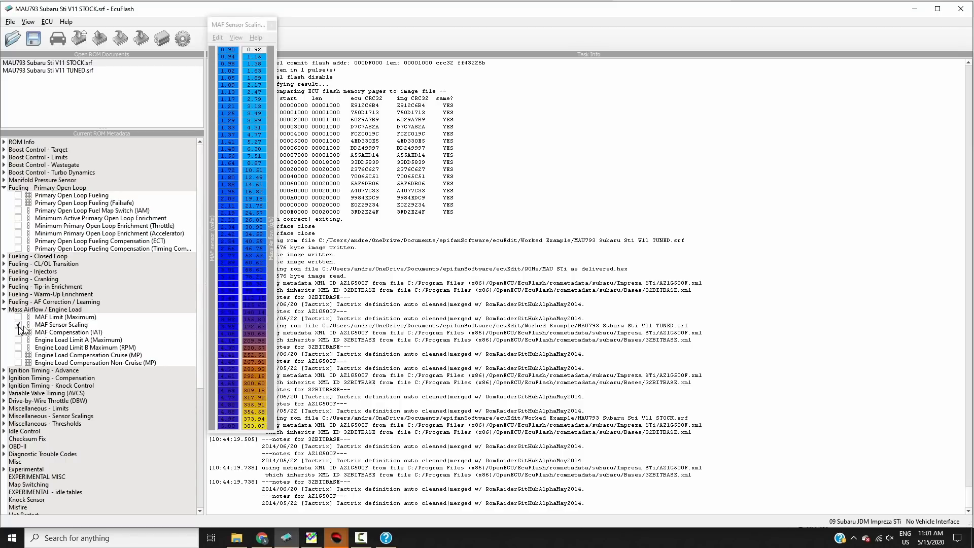
left_click(18, 324)
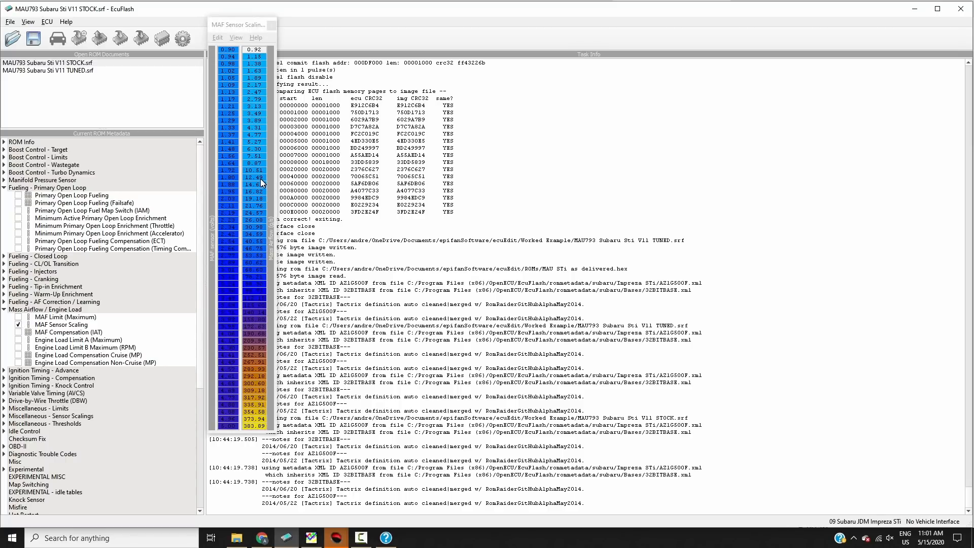
- Switch MAF Sensor Scaling to View Graph, plotting mass airflow against sensor voltage
left_click(235, 37)
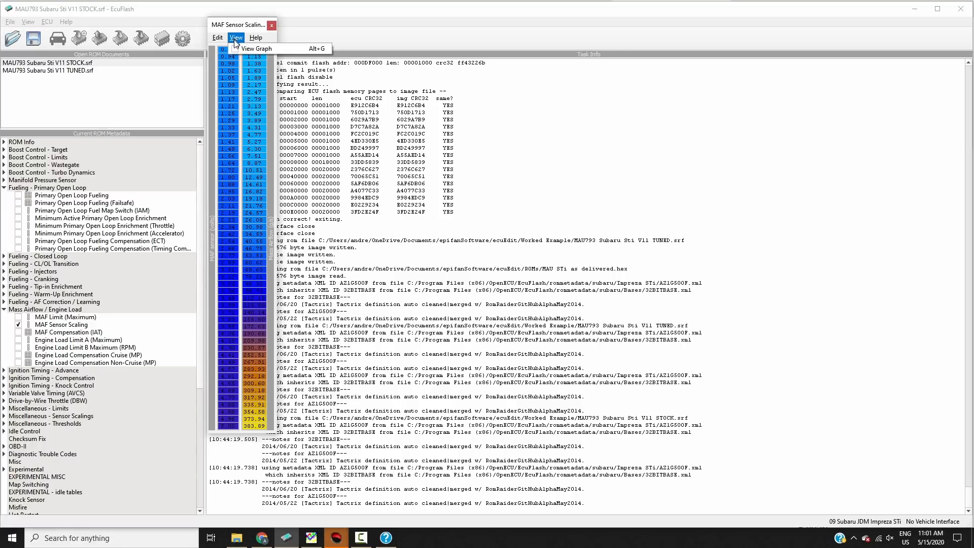
left_click(257, 49)
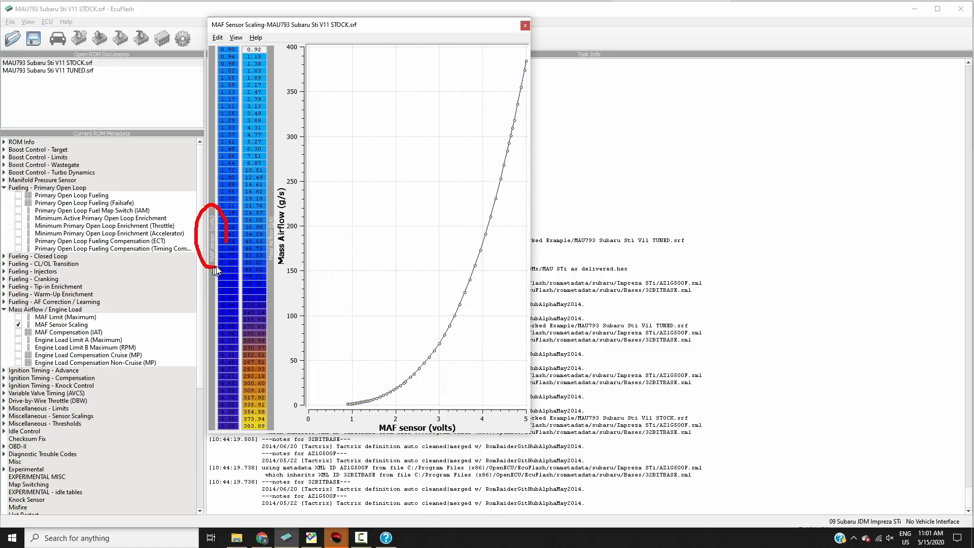
mouse_move(226, 246)
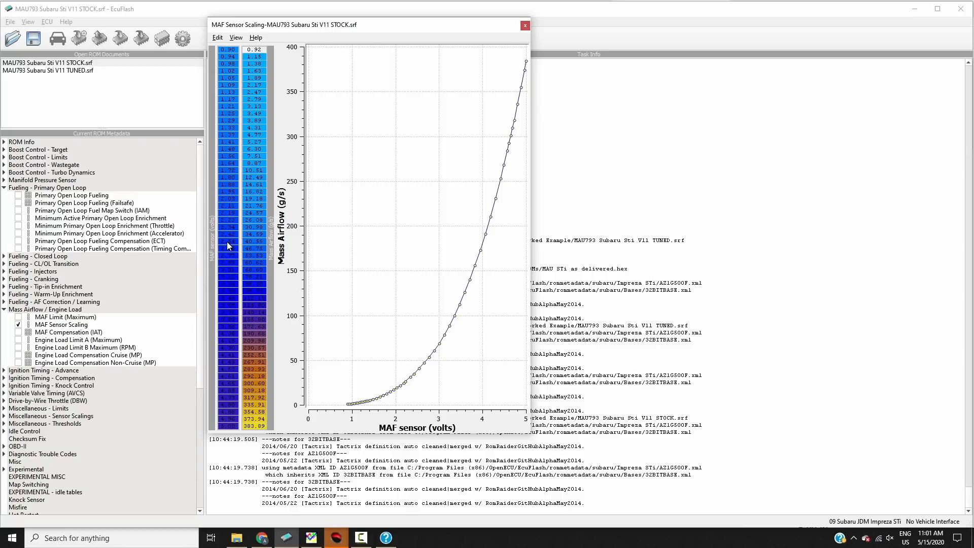
mouse_move(326, 284)
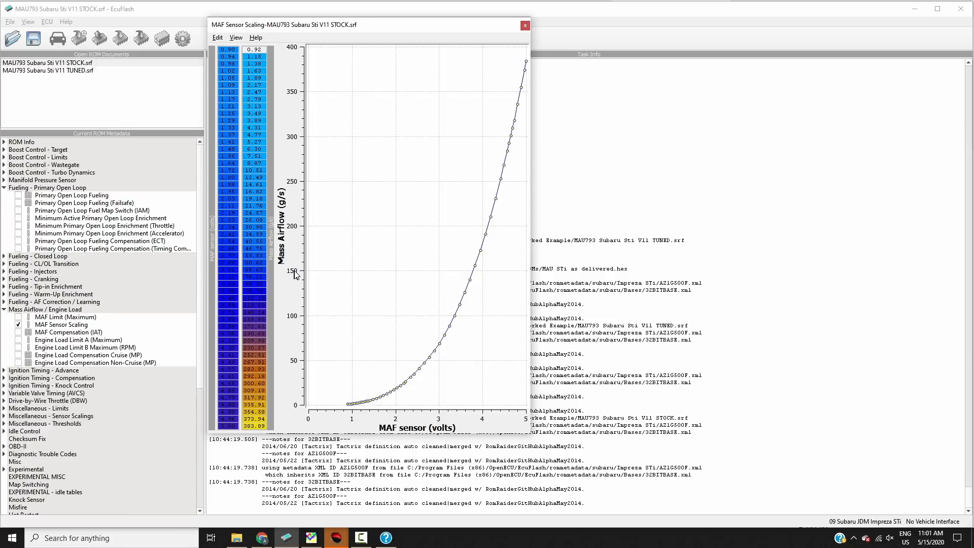
mouse_move(467, 103)
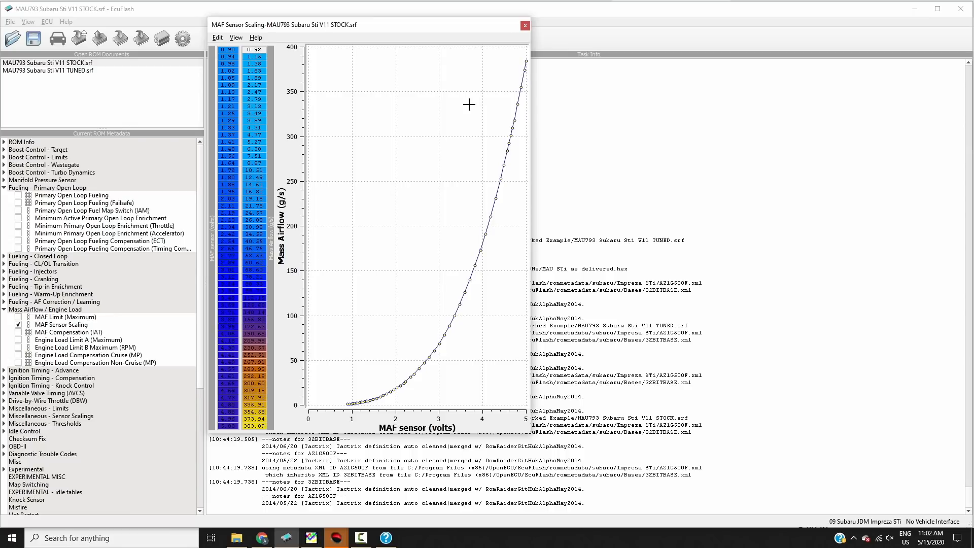